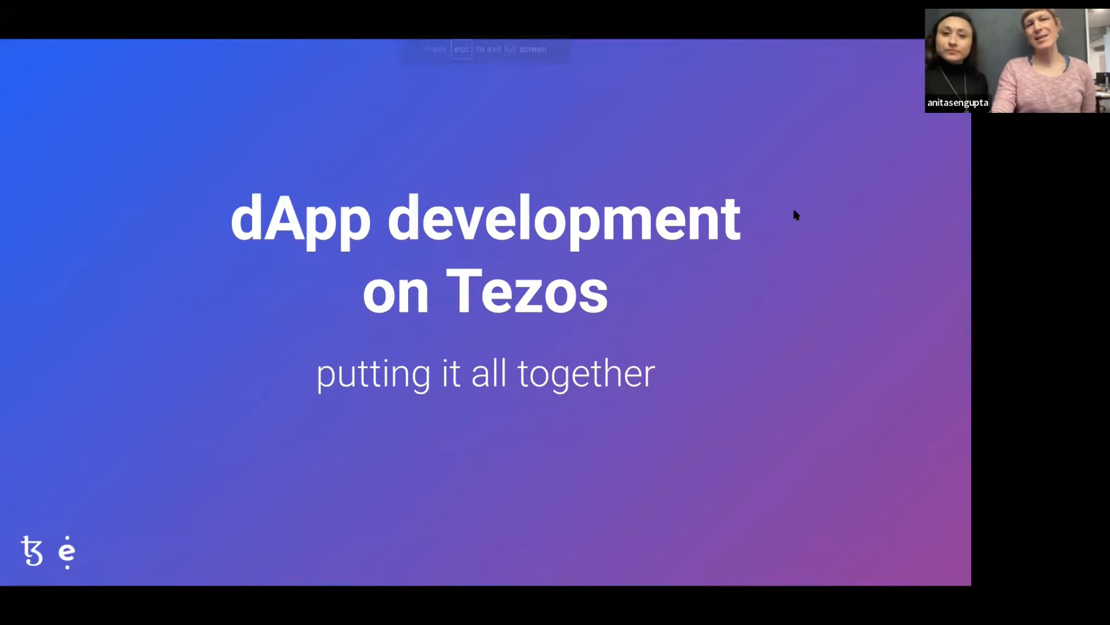
Step: Advance the full-screen presentation from the title slide to the Overview slide
{"action": "key", "text": "Right"}
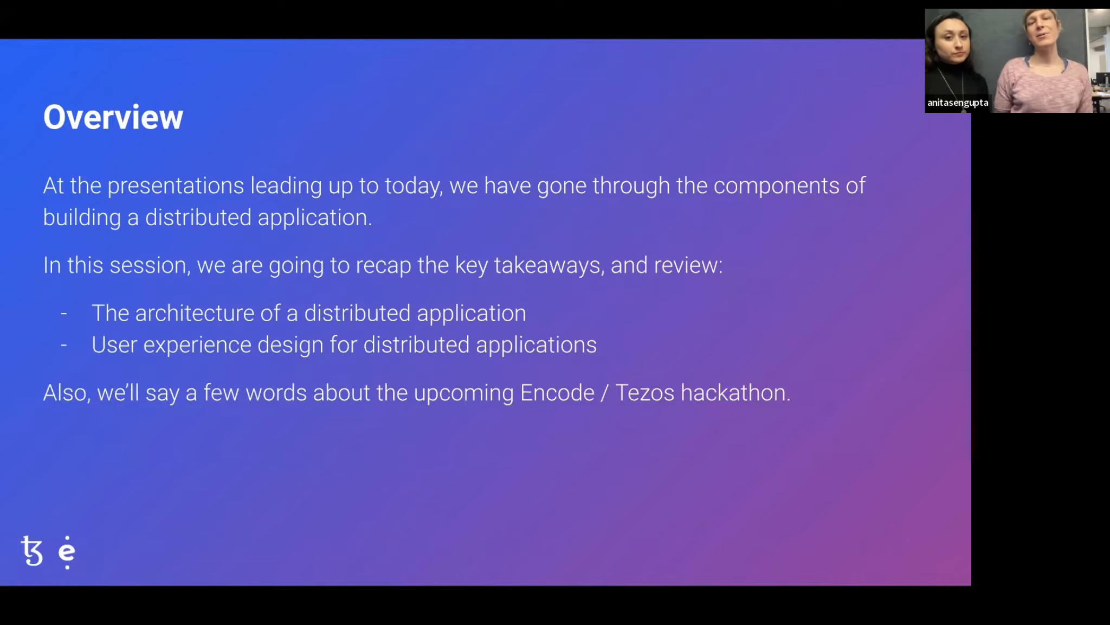
Step: Advance from the Overview slide to the dApp architecture section title slide
{"action": "key", "text": "right"}
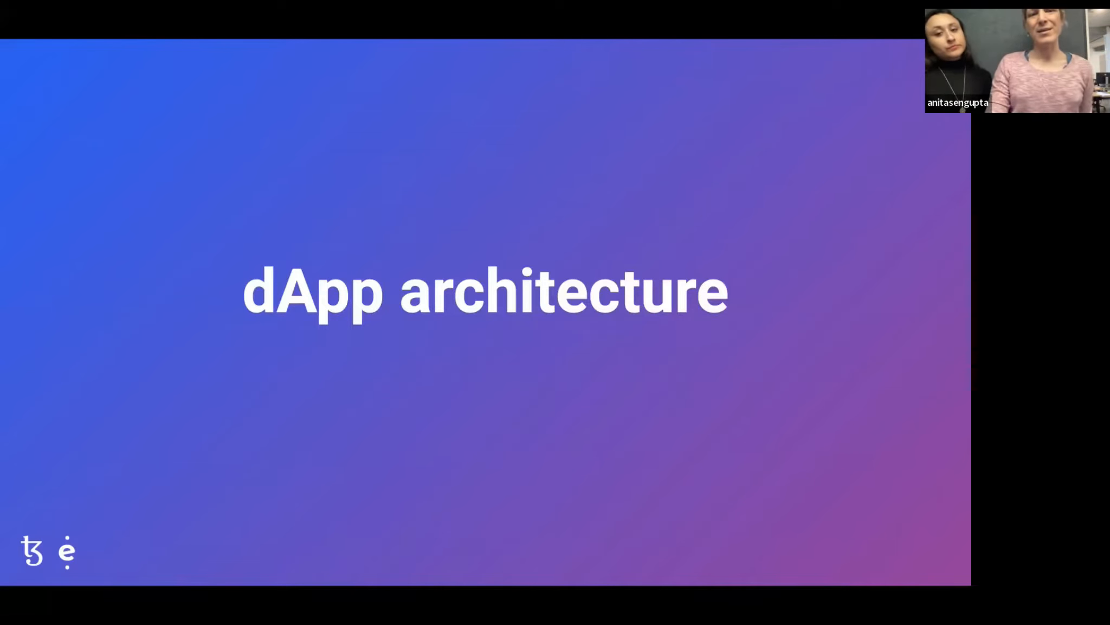
Step: Advance past the dApp architecture title slide to the What is a dApp slide
{"action": "key", "text": "Right"}
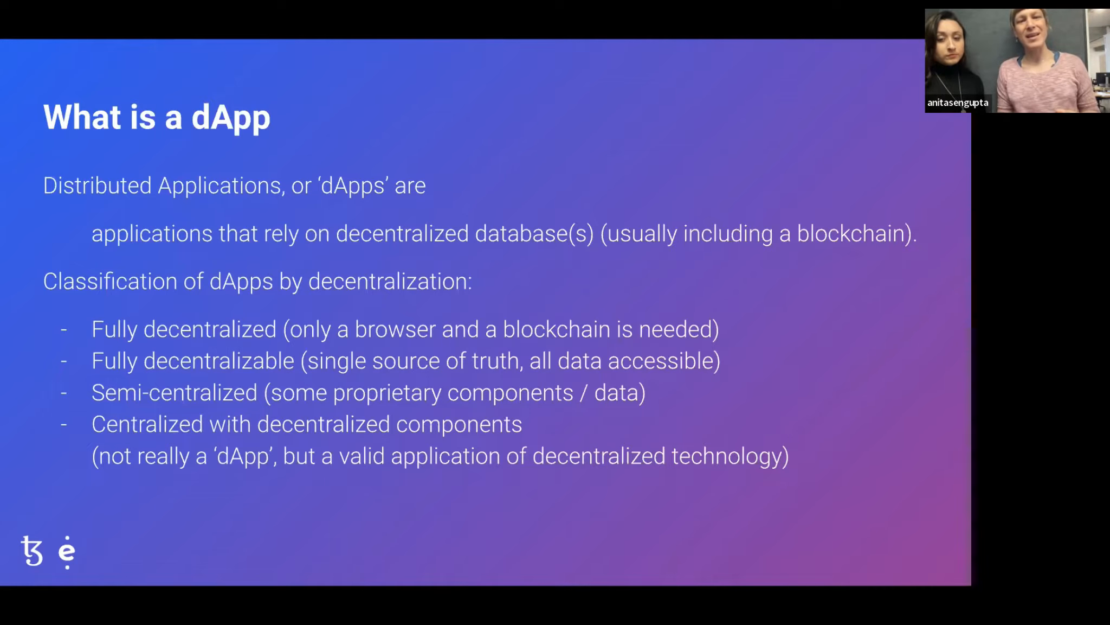
{"action": "mouse_move", "coordinate": [792, 216]}
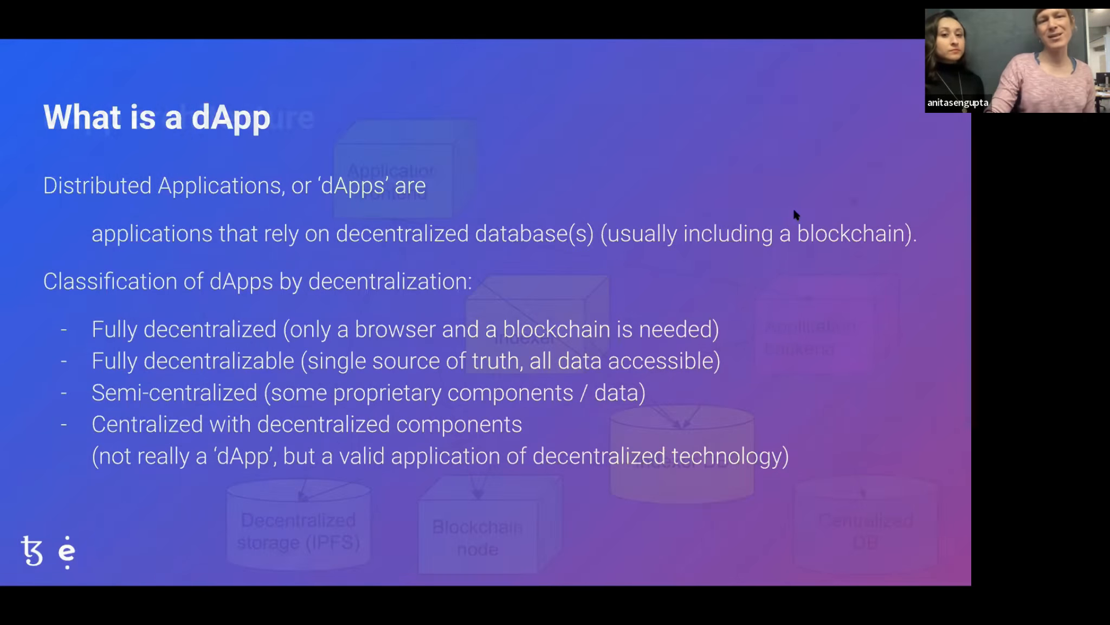
{"action": "key", "text": "Right"}
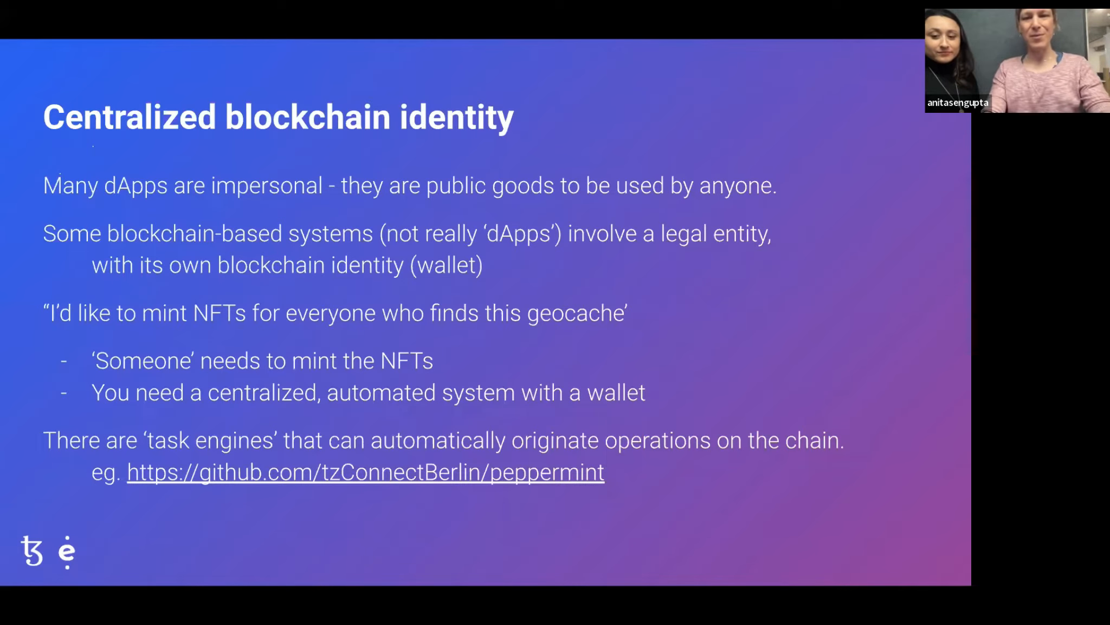
{"action": "mouse_move", "coordinate": [871, 311]}
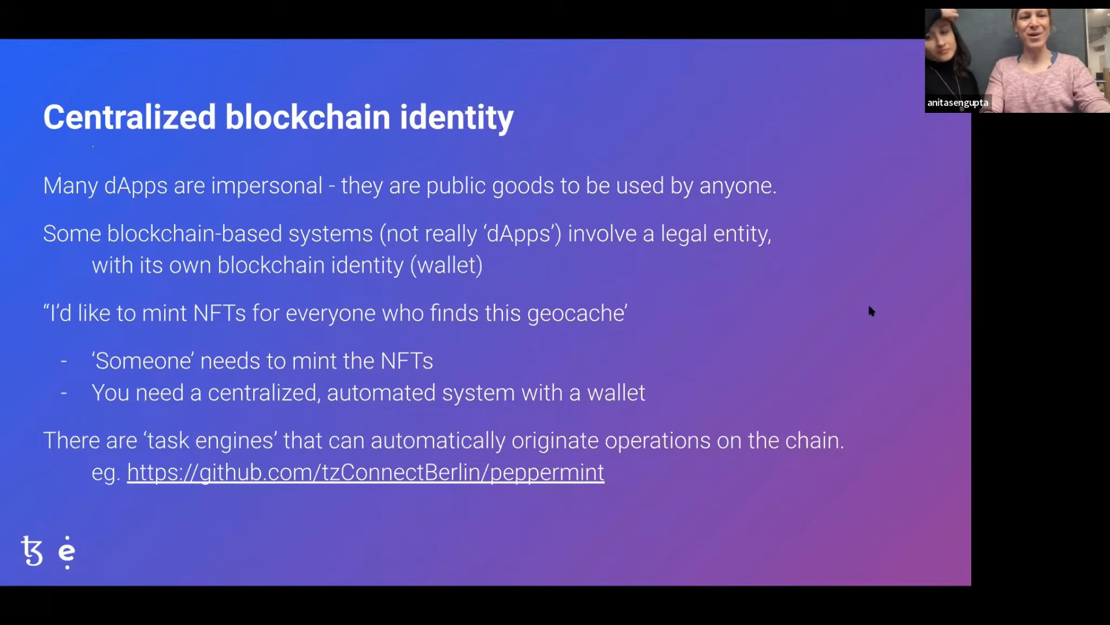
{"action": "mouse_move", "coordinate": [848, 327]}
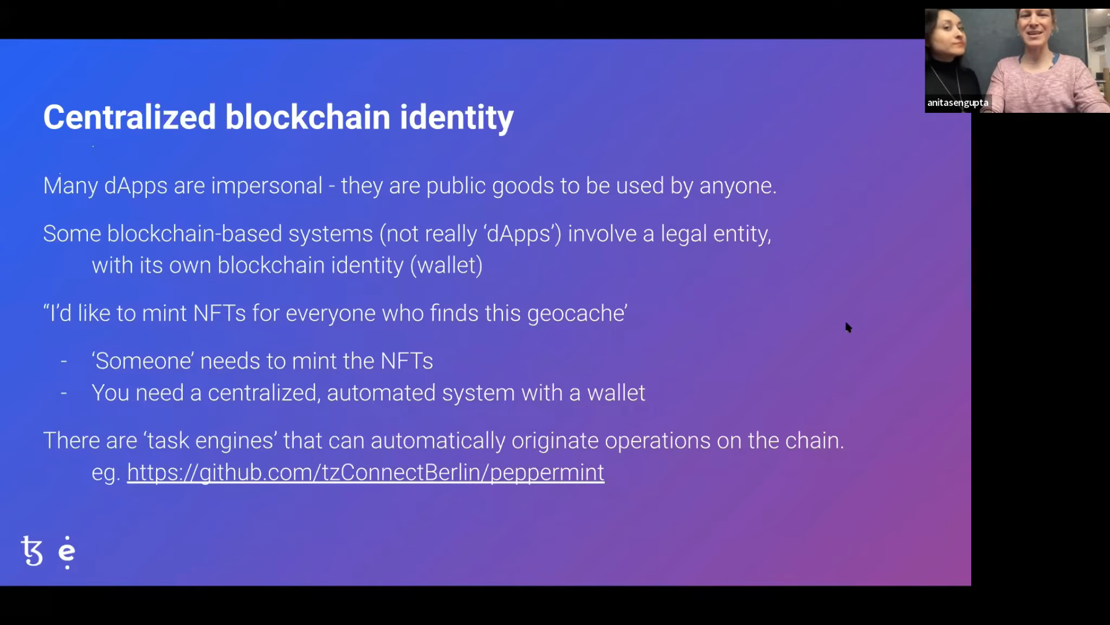
Step: Advance from the Centralized blockchain identity slide to the dApp frontend slide
{"action": "key", "text": "Right"}
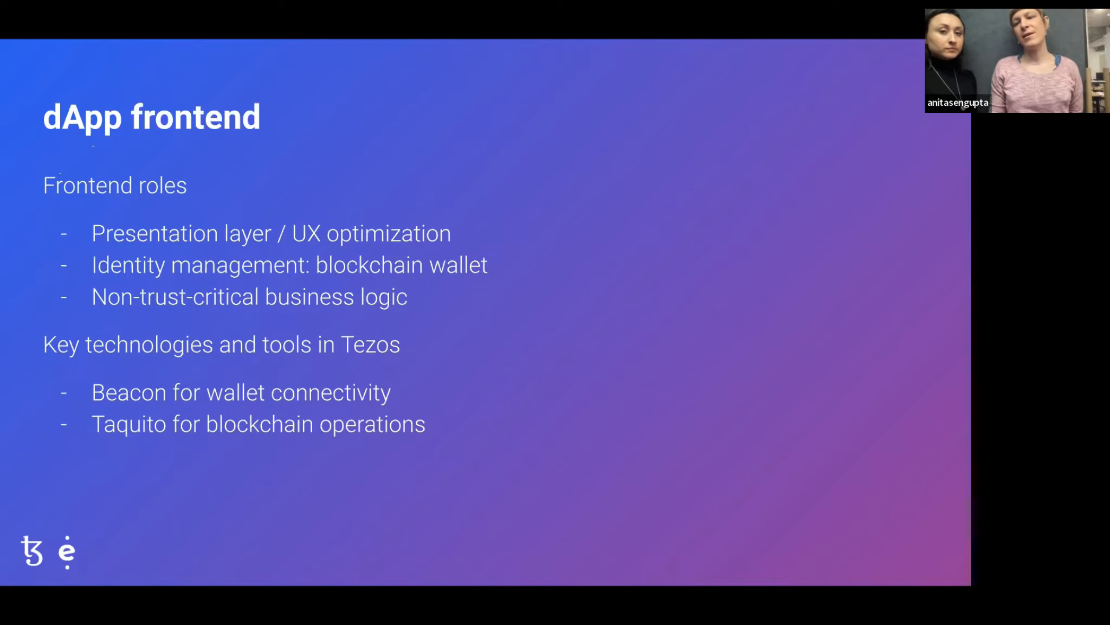
{"action": "mouse_move", "coordinate": [809, 301]}
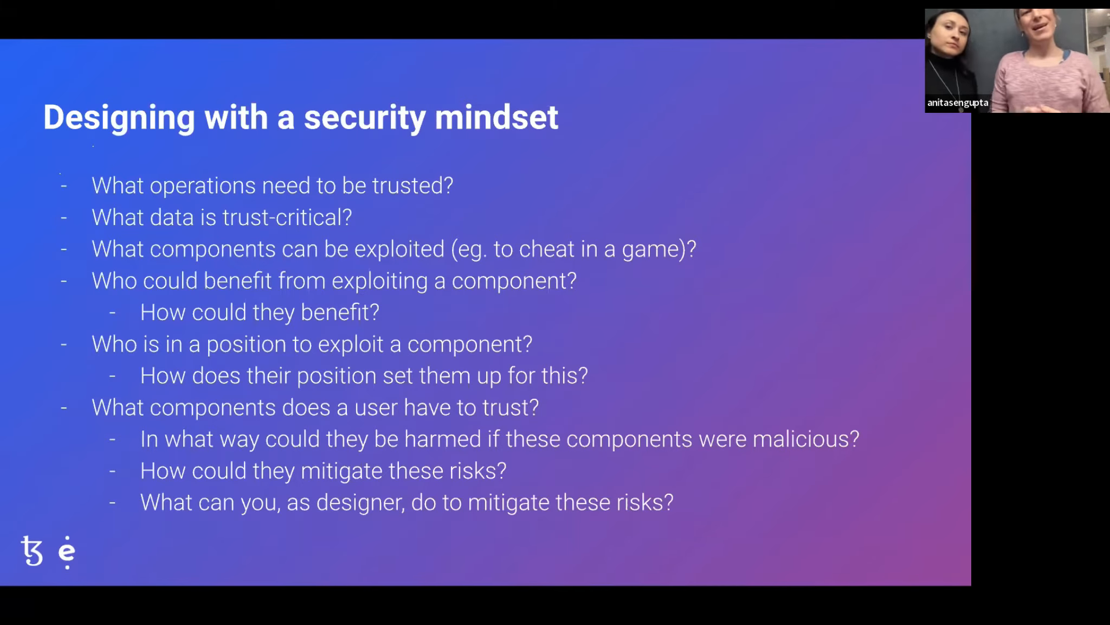
Step: Advance past the security-mindset questions slide to the Design section title slide
{"action": "key", "text": "Right"}
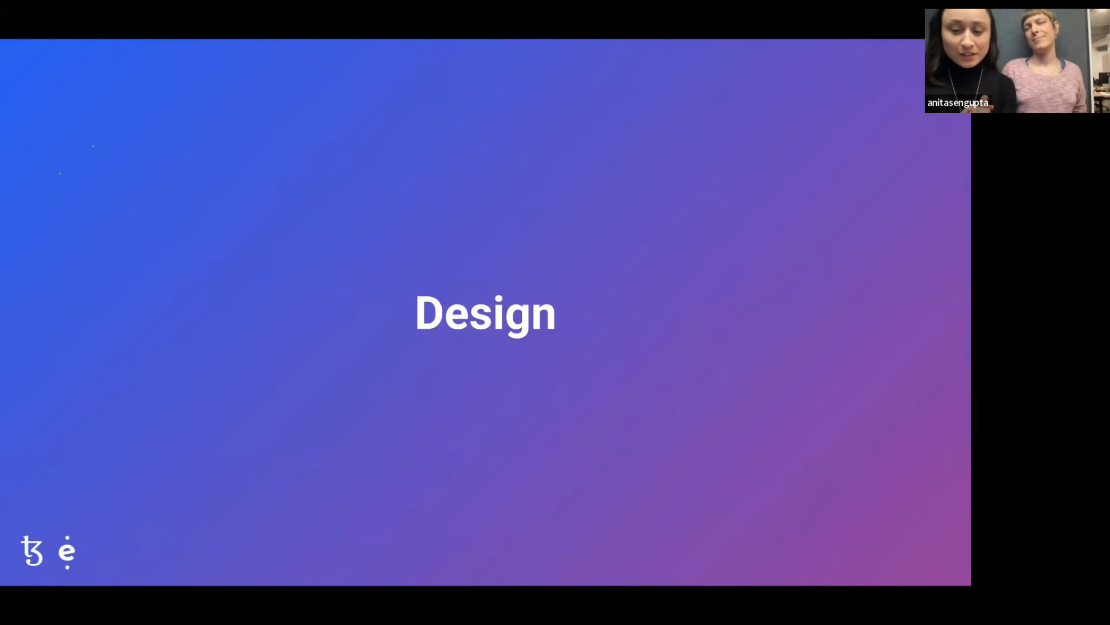
Step: Advance past the Design title slide to the Identify user types slide
{"action": "key", "text": "Right"}
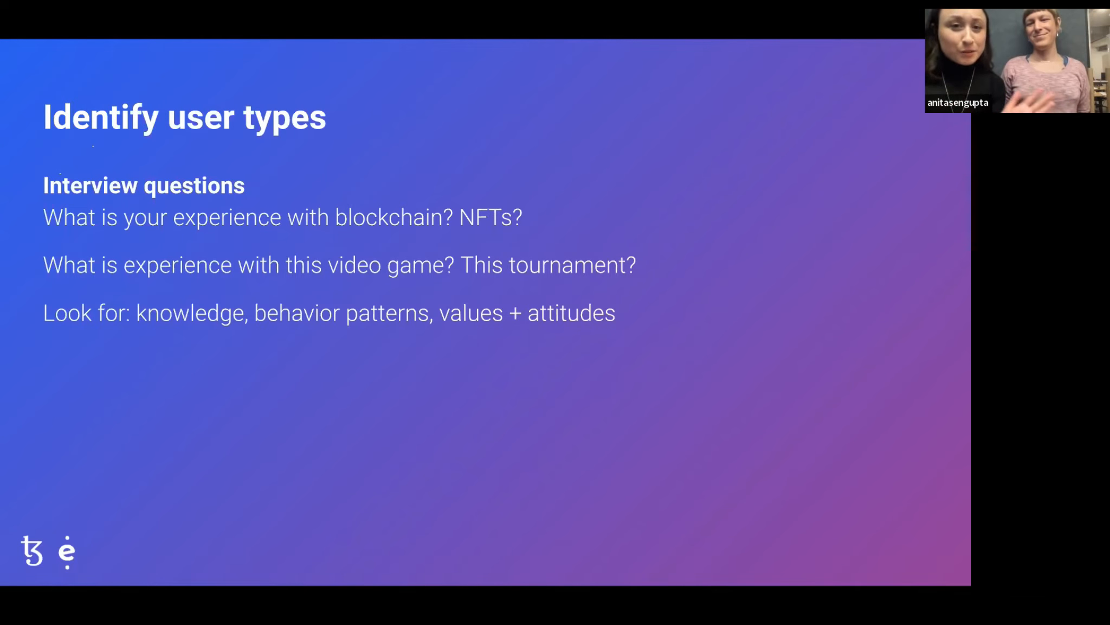
Step: Advance from the Identify user types slide to the User research results slide
{"action": "key", "text": "Right"}
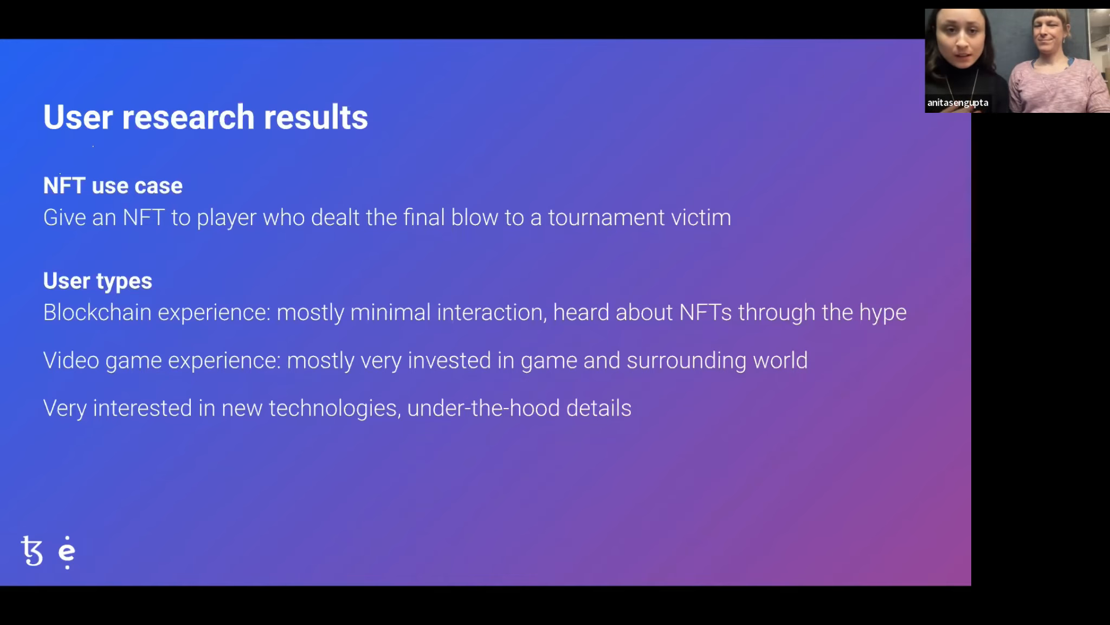
{"action": "key", "text": "Right"}
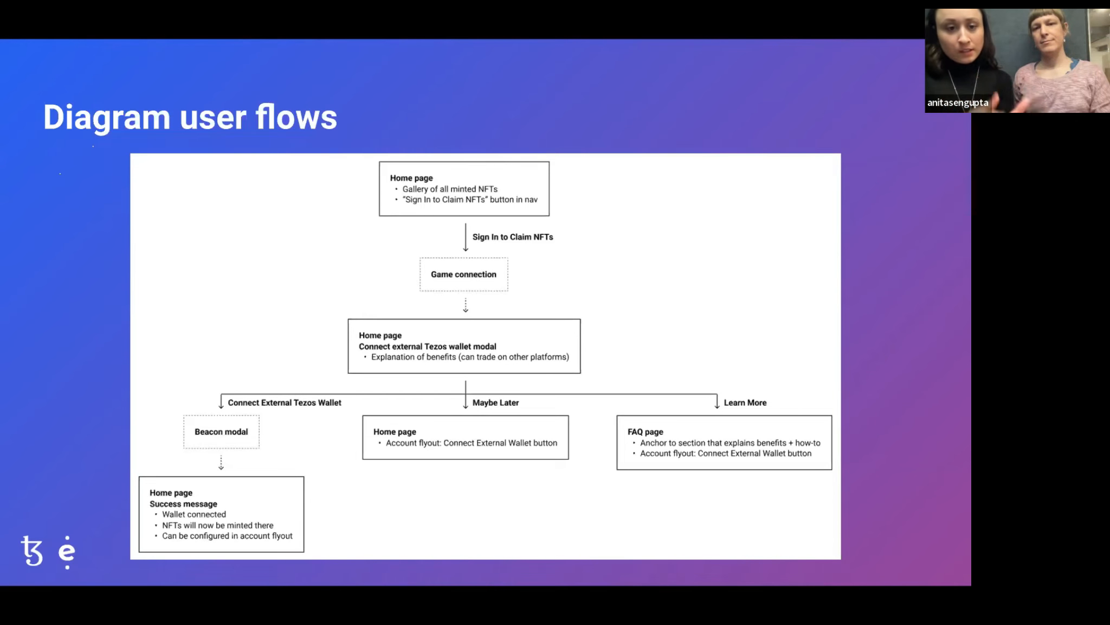
{"action": "mouse_move", "coordinate": [316, 387]}
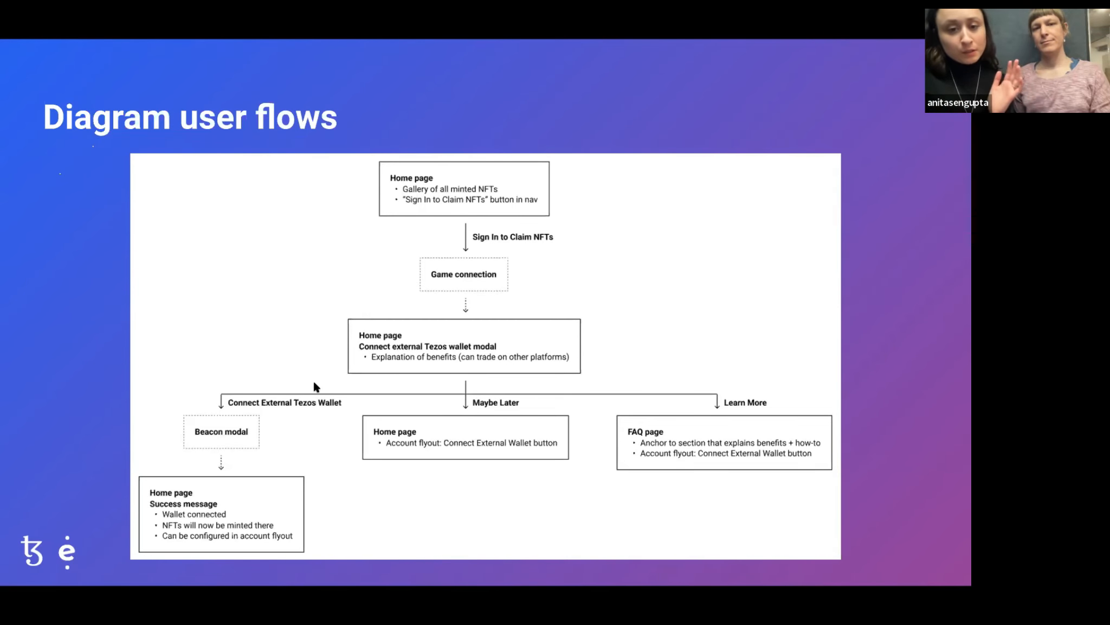
{"action": "mouse_move", "coordinate": [476, 390]}
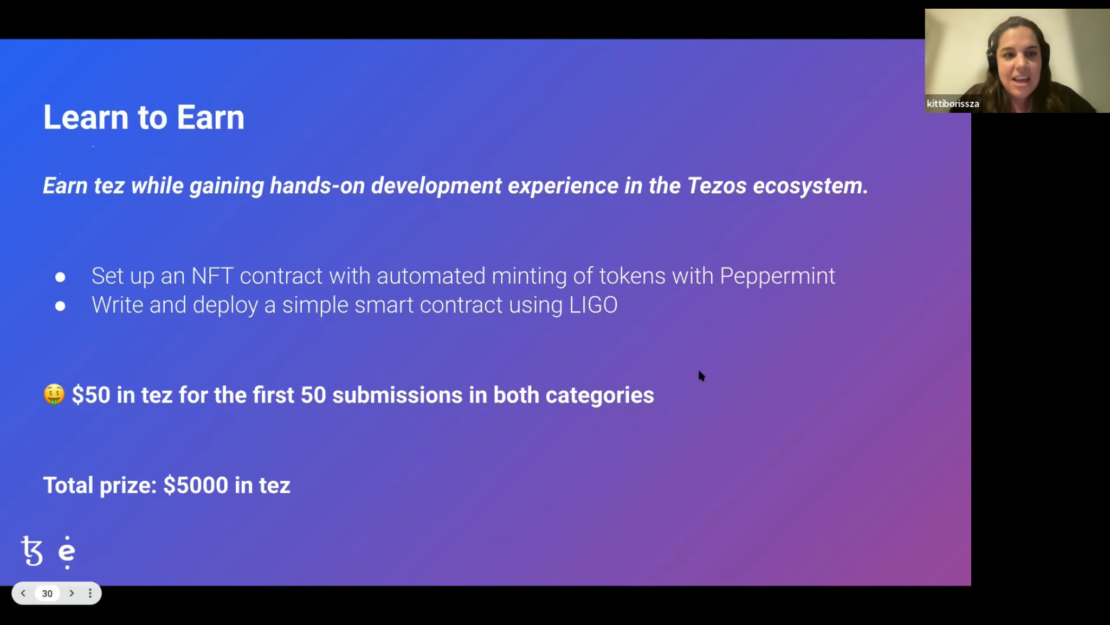
Step: Advance from the Learn to Earn slide to slide 31, Small but great
{"action": "left_click", "coordinate": [72, 593]}
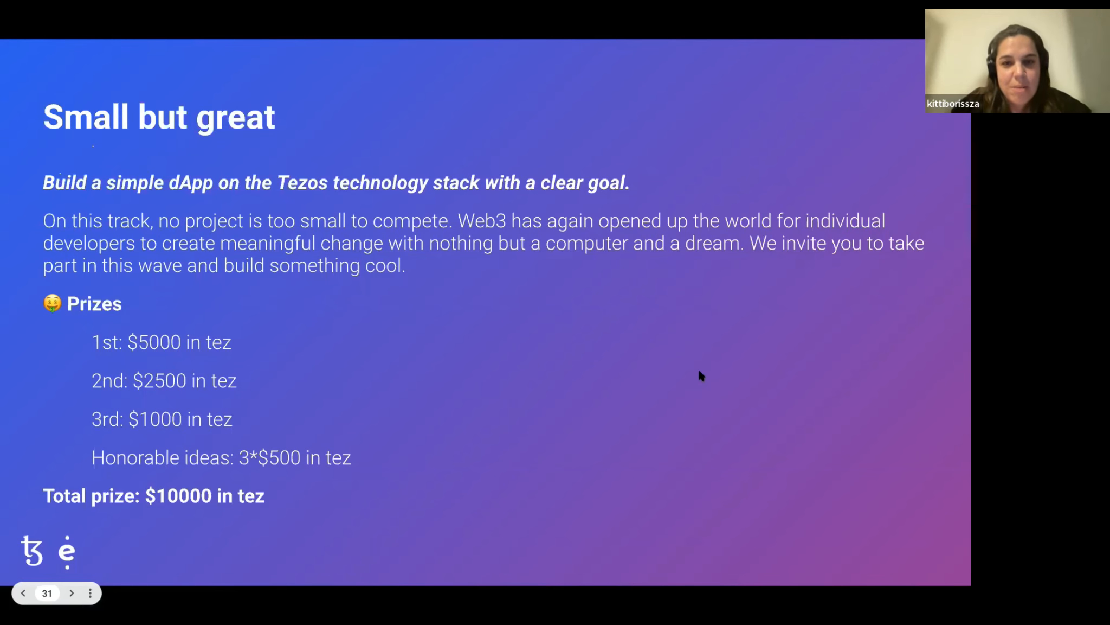
Step: Advance from Small but great to slide 32, Disrupt all the things
{"action": "left_click", "coordinate": [72, 594]}
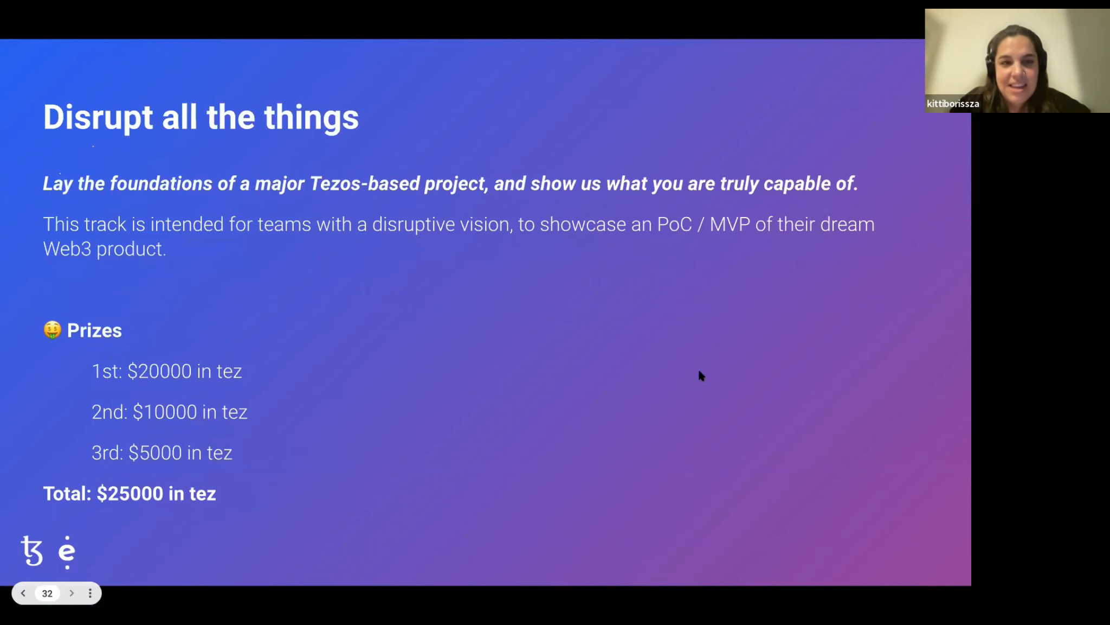